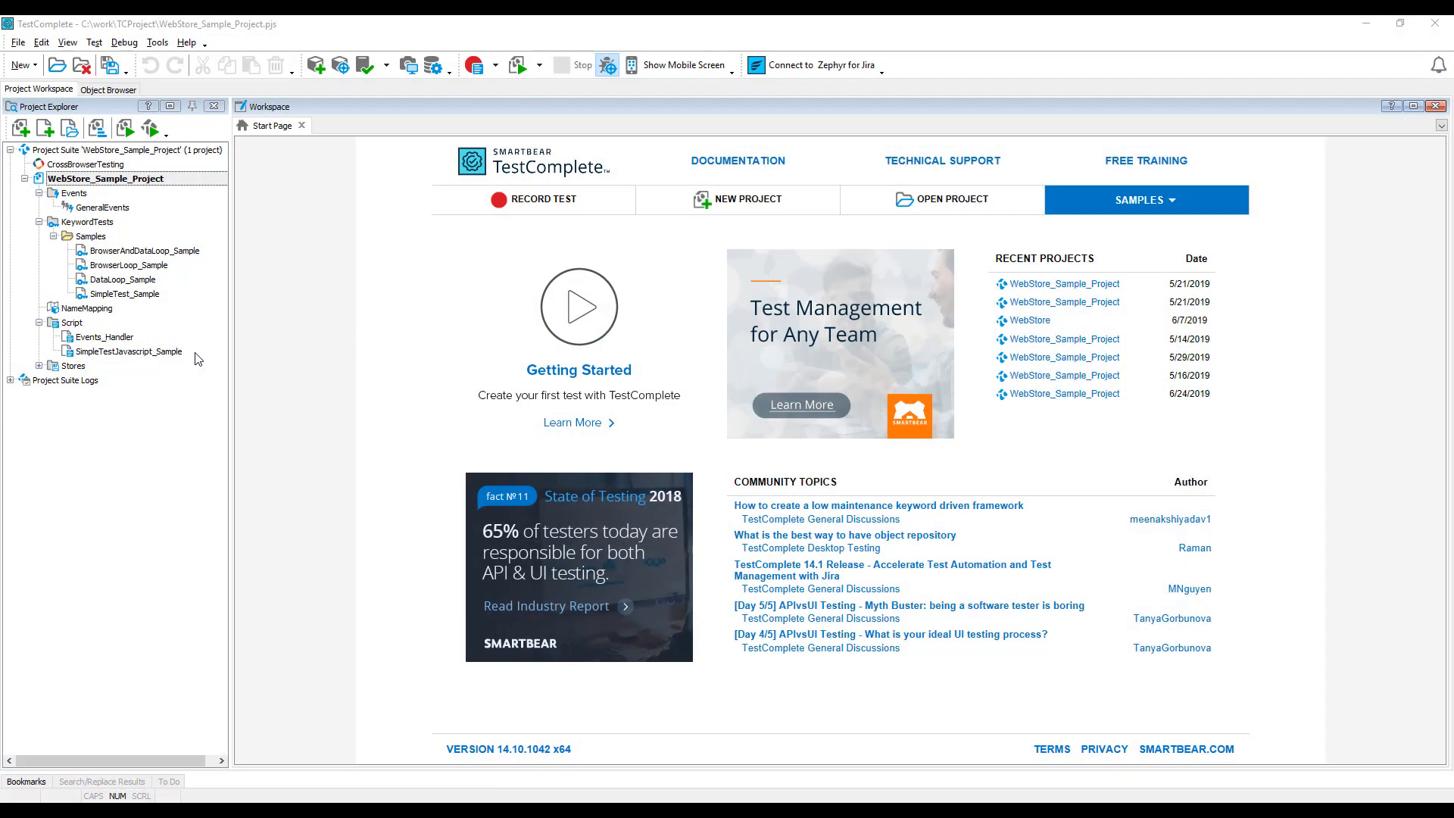
Select the JavaScript sample script unit in Project Explorer and show its context actions
click(128, 351)
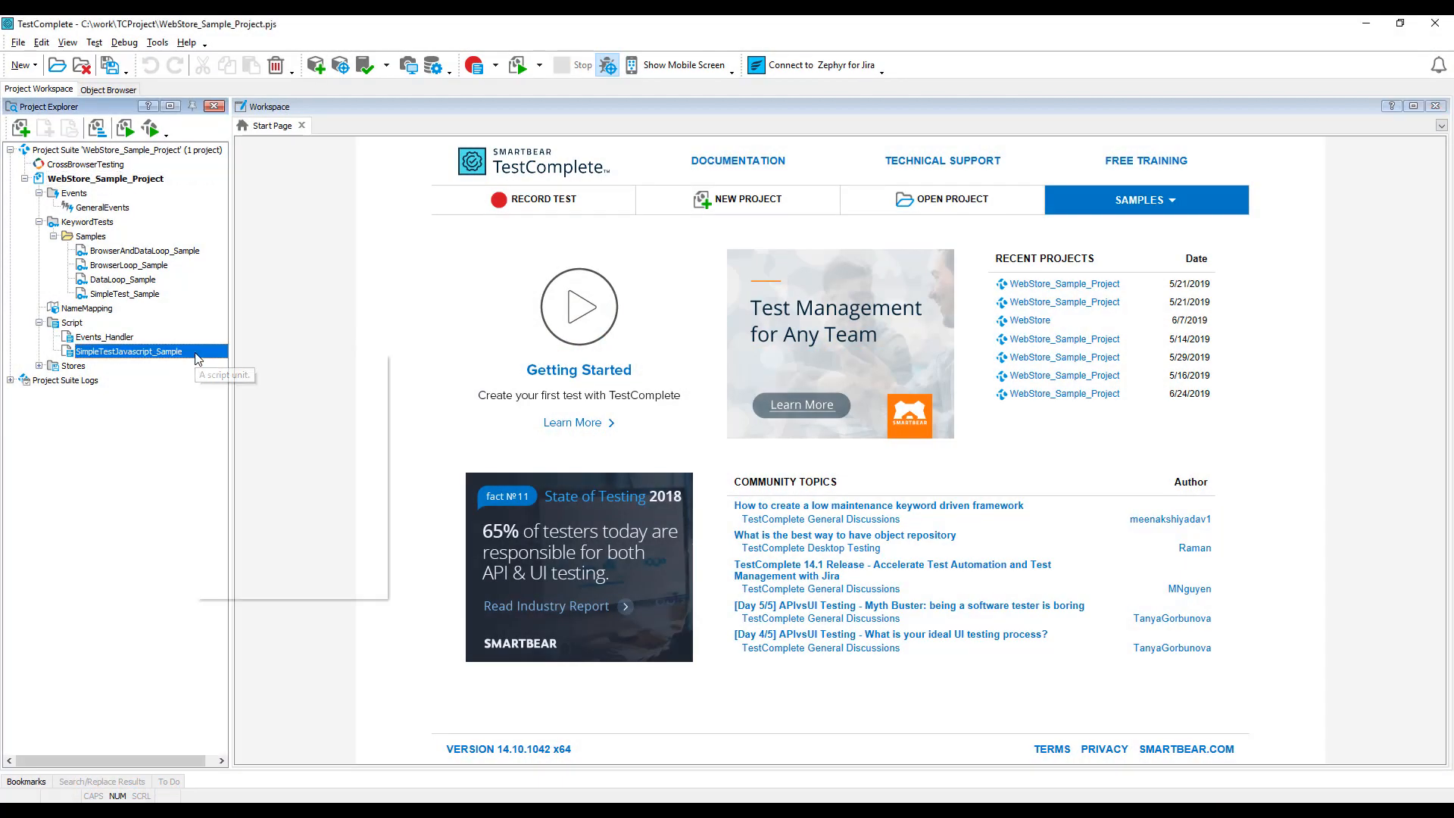
right_click(130, 352)
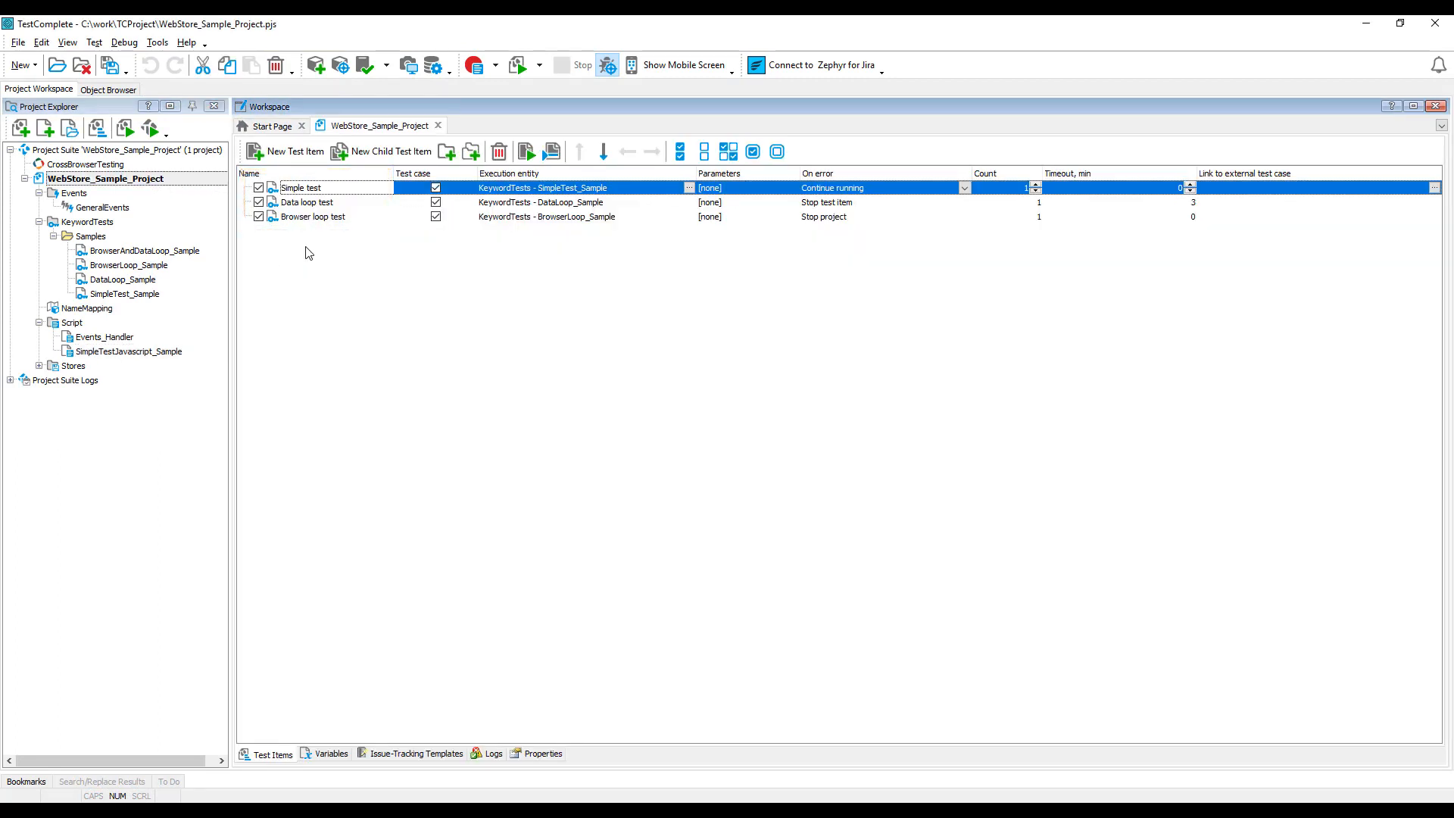
click(269, 753)
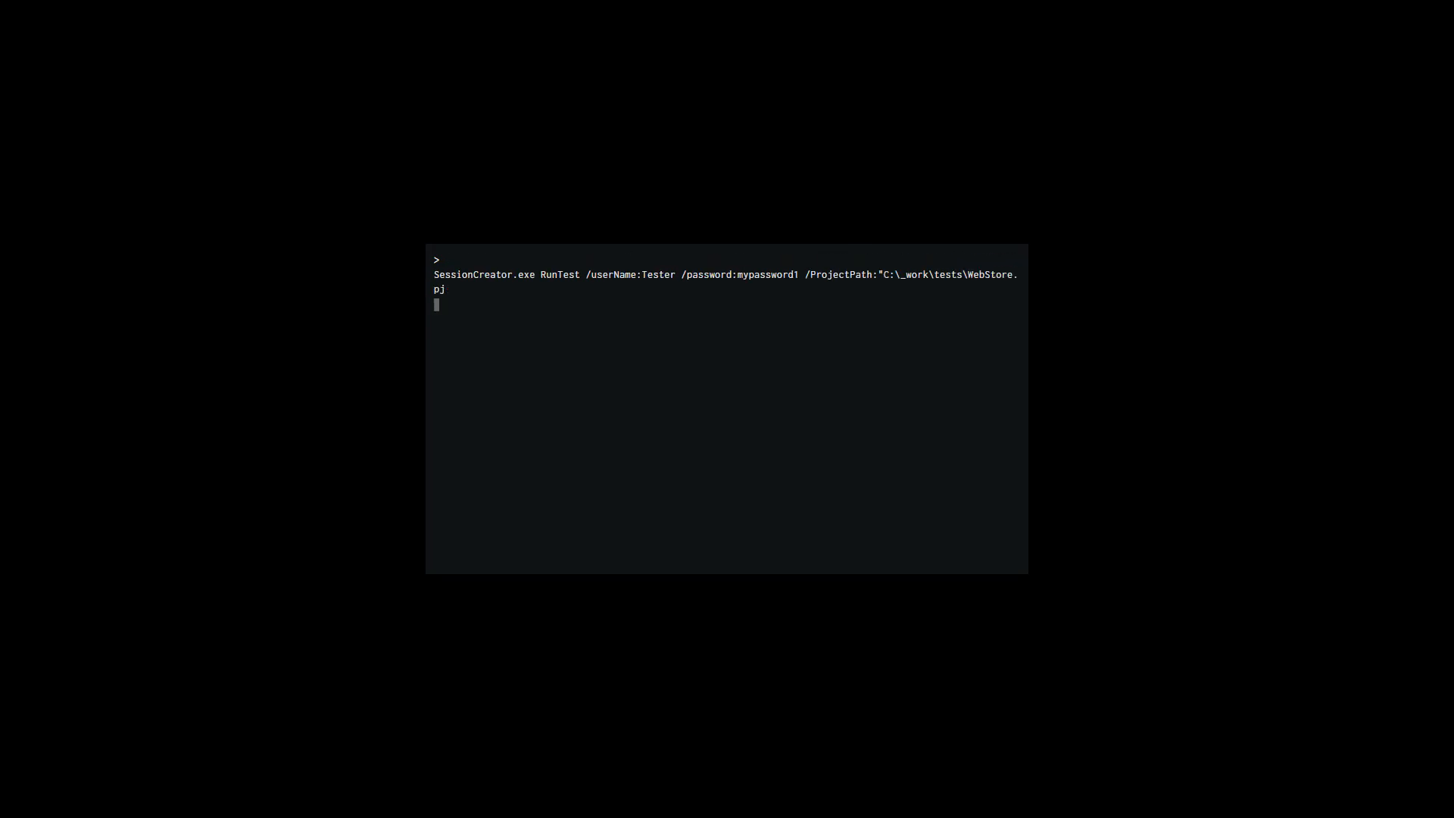
Add the /p:WebStore project path argument to the SessionCreator RunTest command
text(s" /p:WebStore)
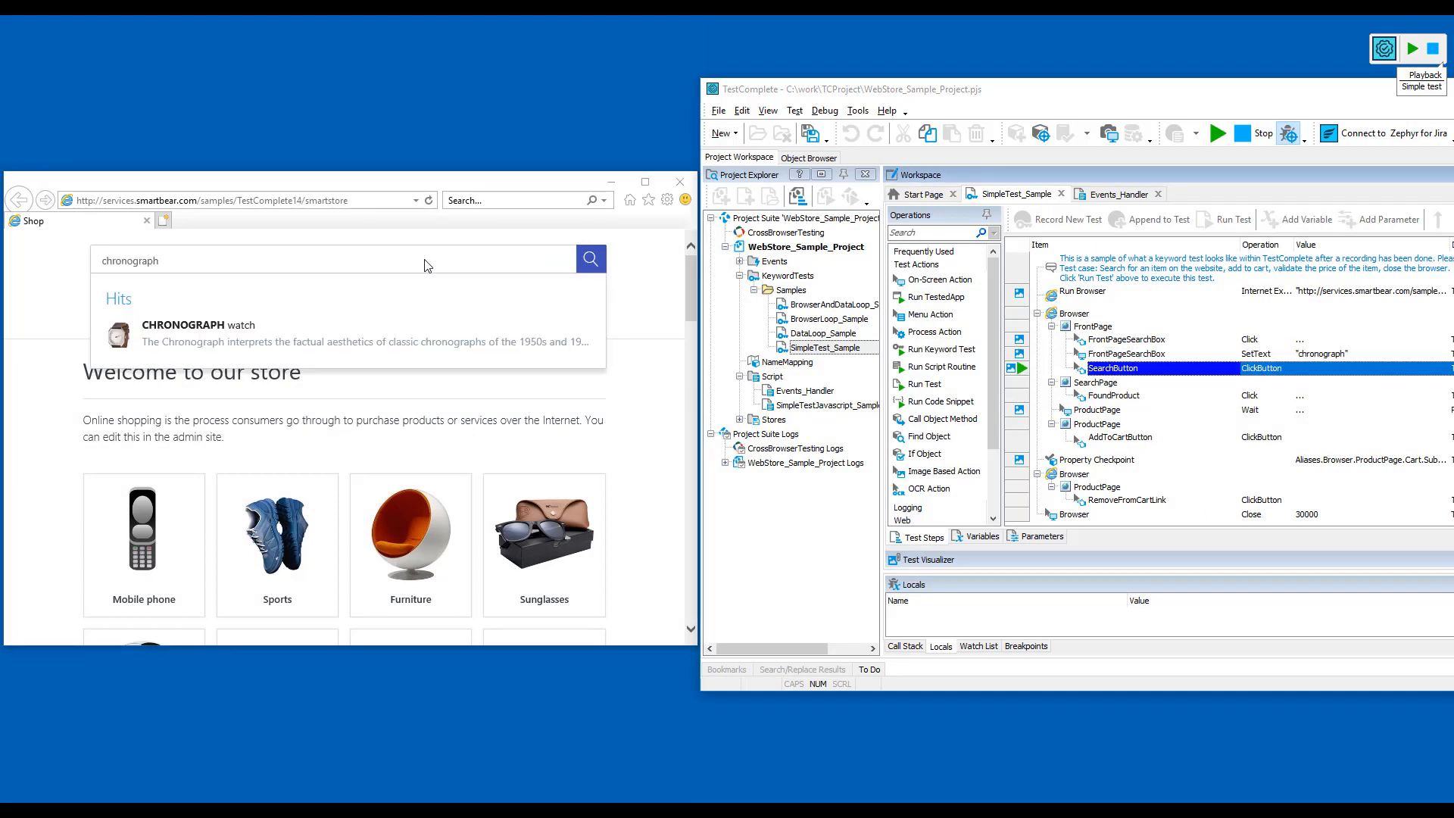
Run the SimpleTest_Sample keyword test, searching the web store for chronograph and opening the watch page
click(590, 259)
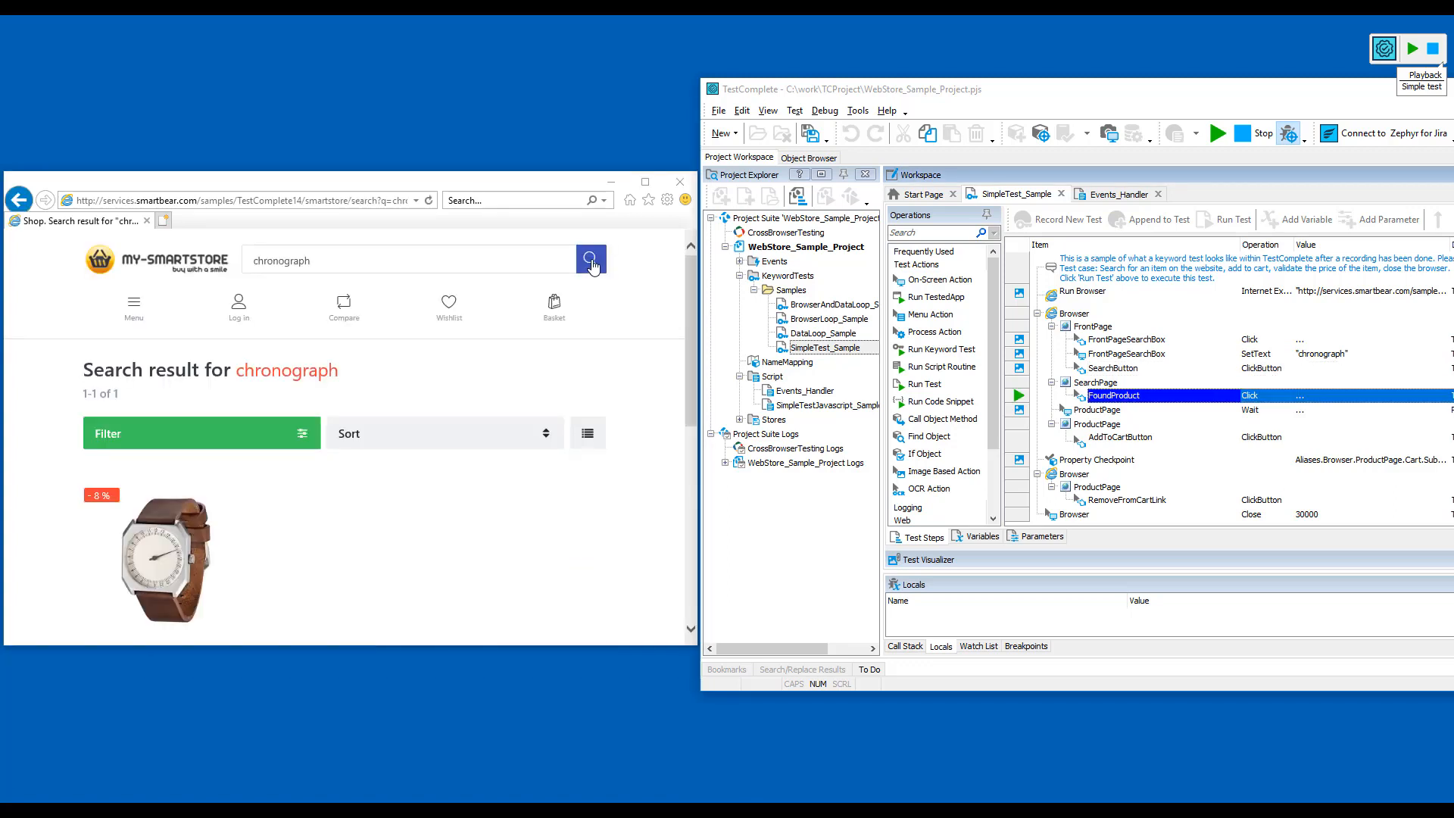
click(165, 560)
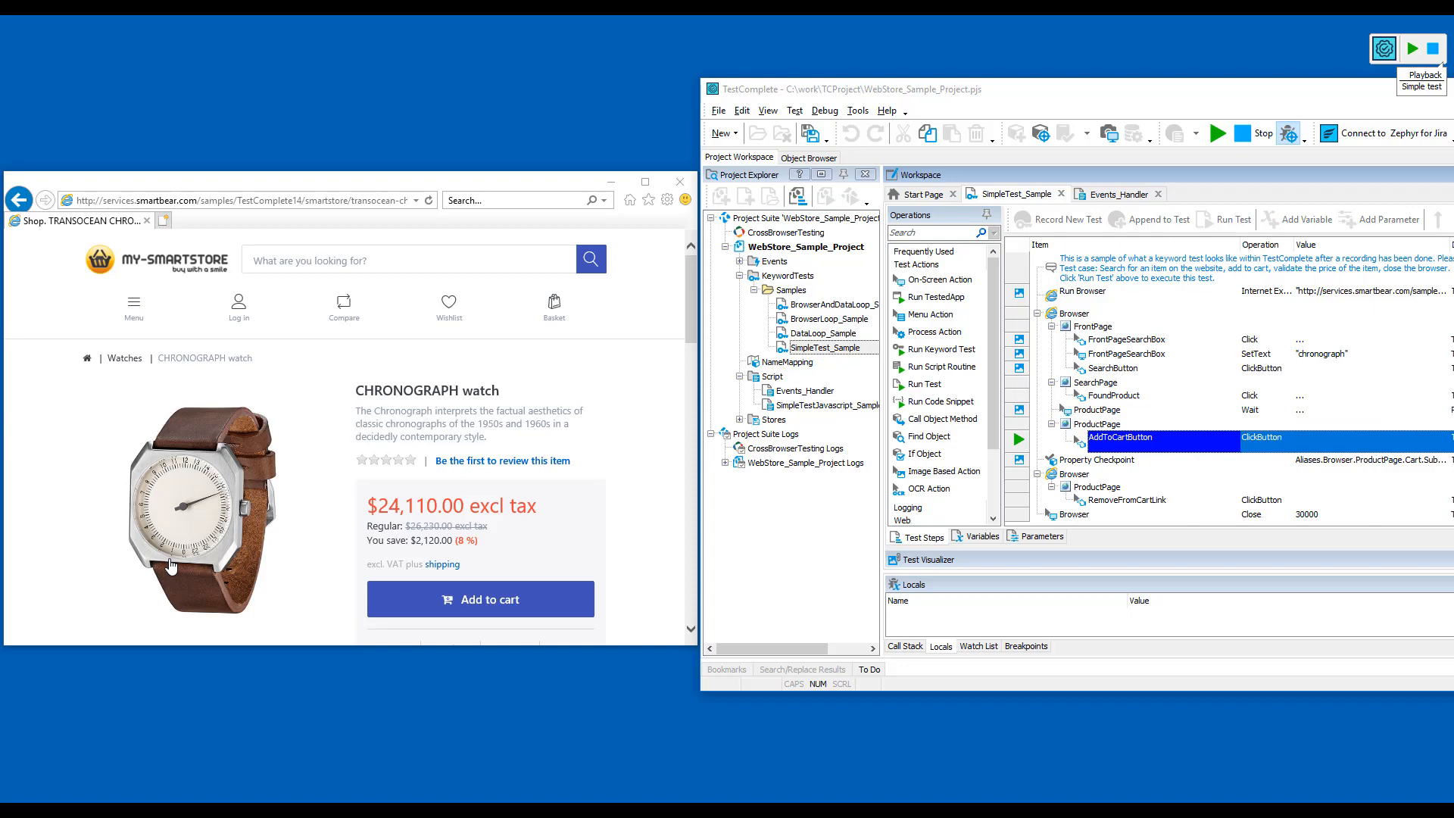
click(479, 598)
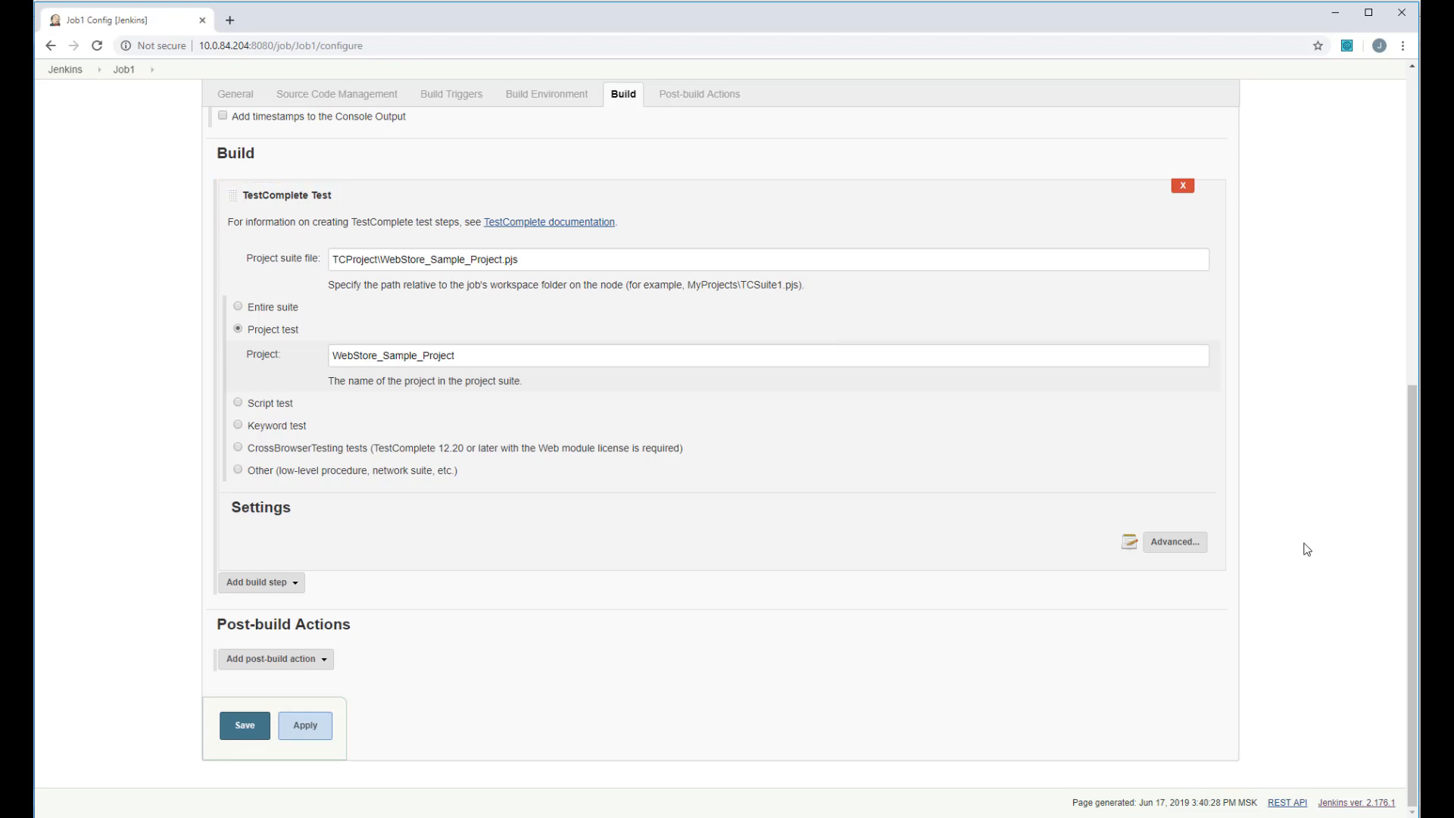
Reveal Job1's TestComplete build step advanced settings with the interactive user session options
click(1174, 542)
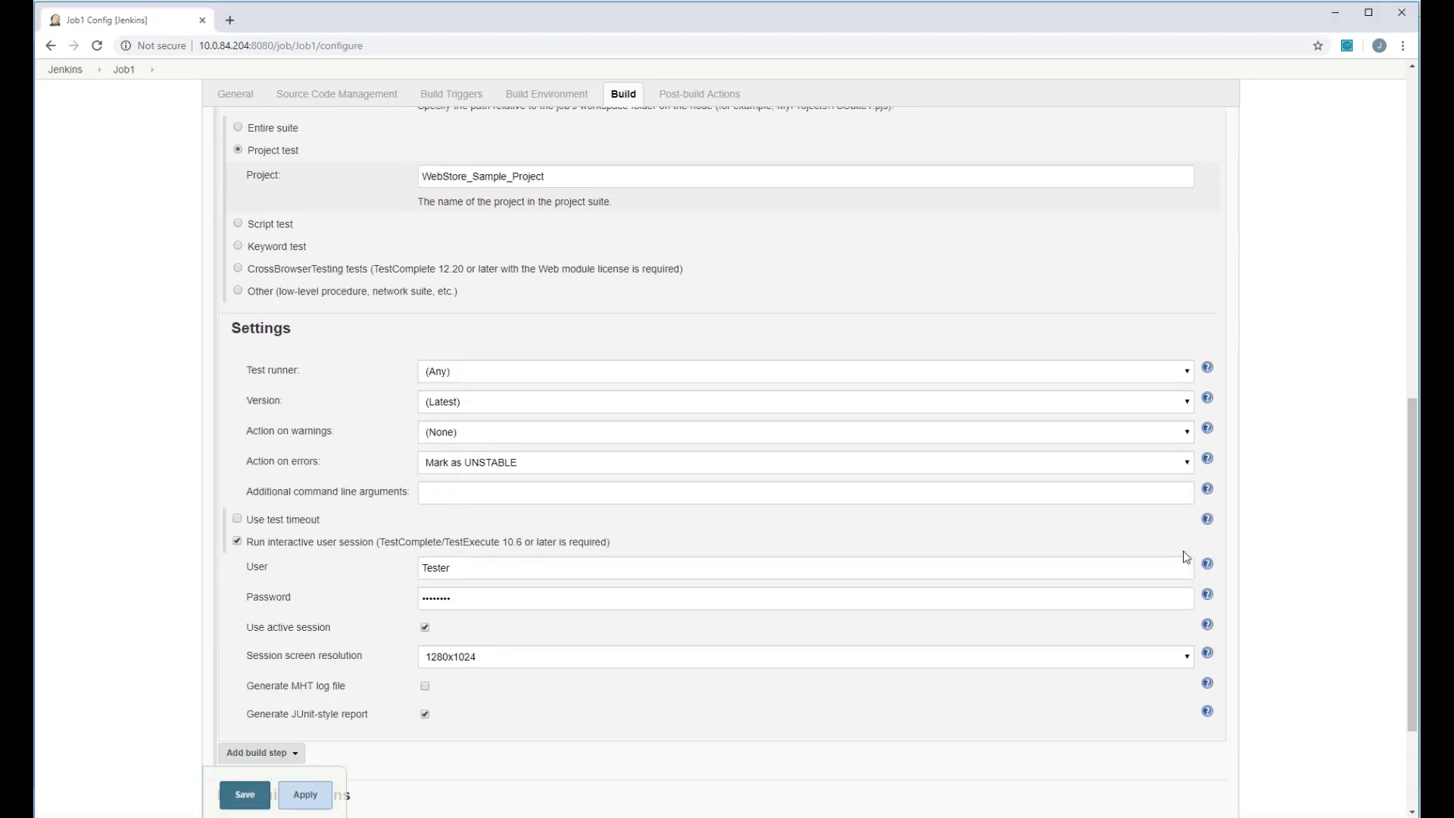
scroll(down, 3)
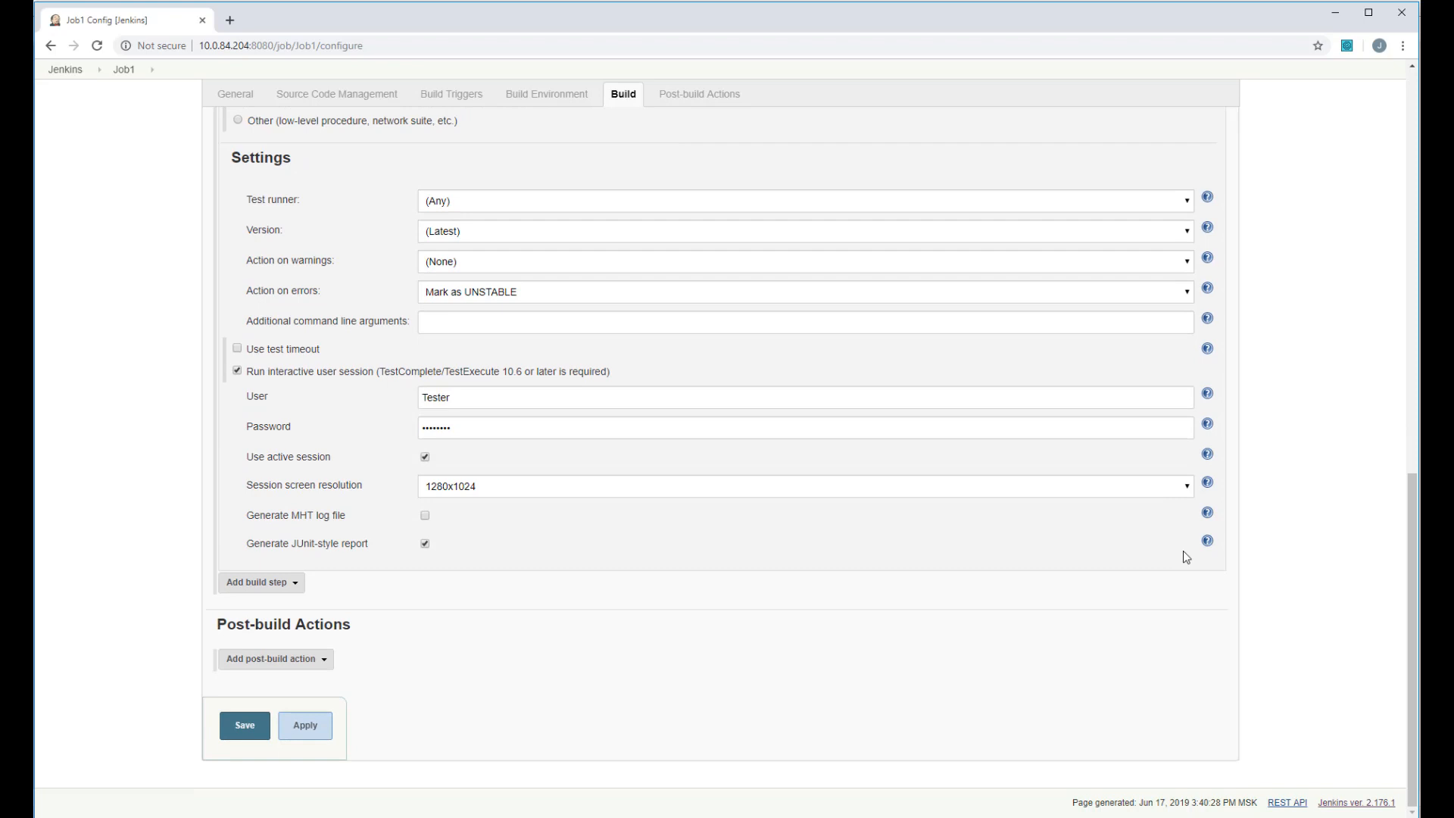